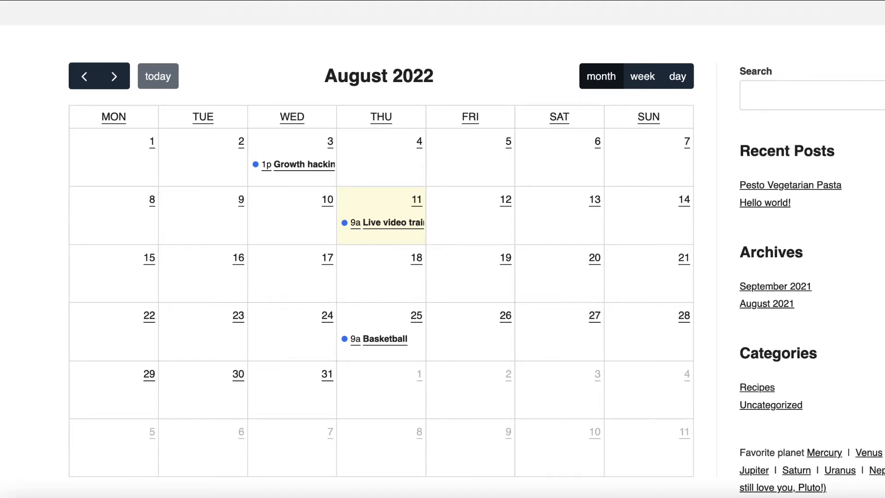
pyautogui.moveTo(568, 293)
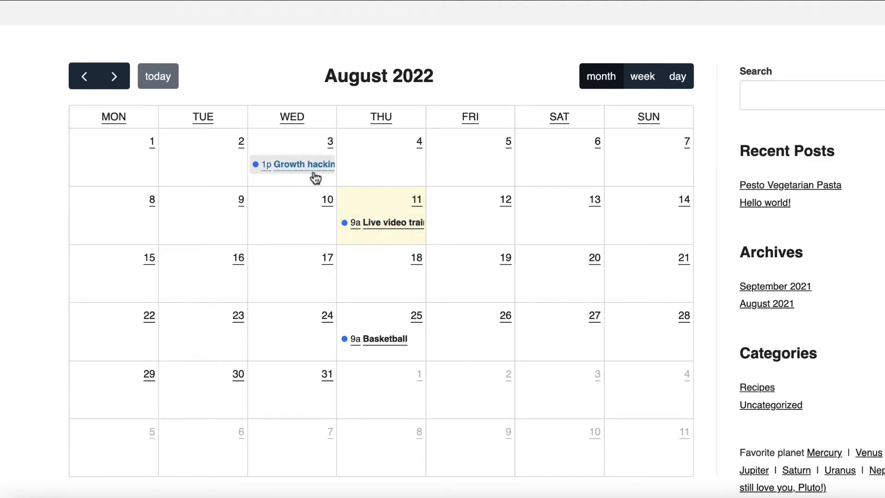
pyautogui.moveTo(377, 276)
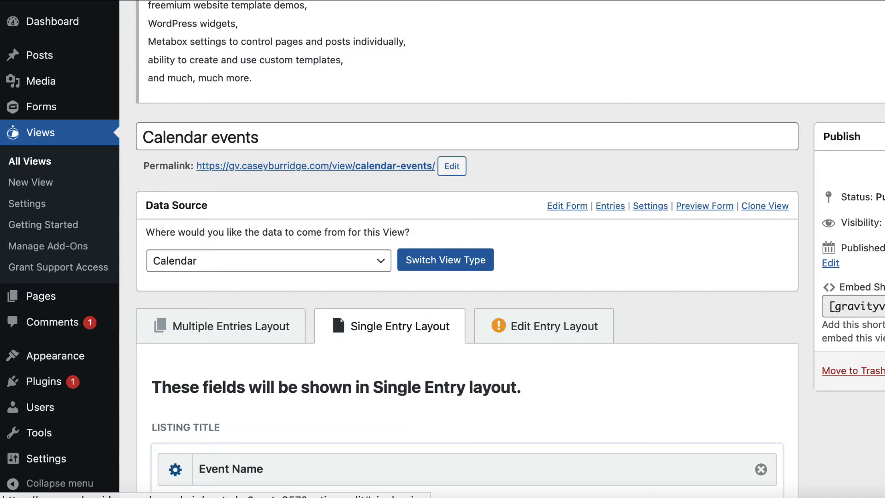
# Show the Multiple Entries layout: Search Bar, Pagination Info, Page Links widgets, Event Name and Start Date fields.
pyautogui.scroll(-3)
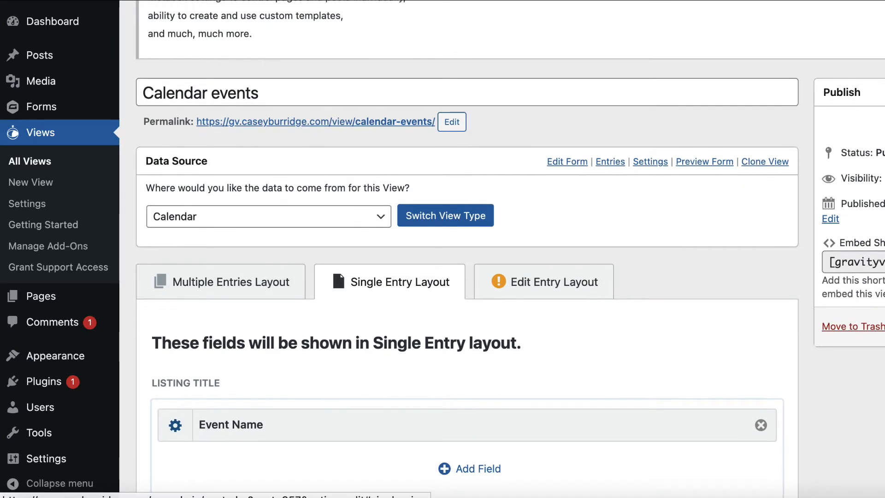
pyautogui.scroll(-3)
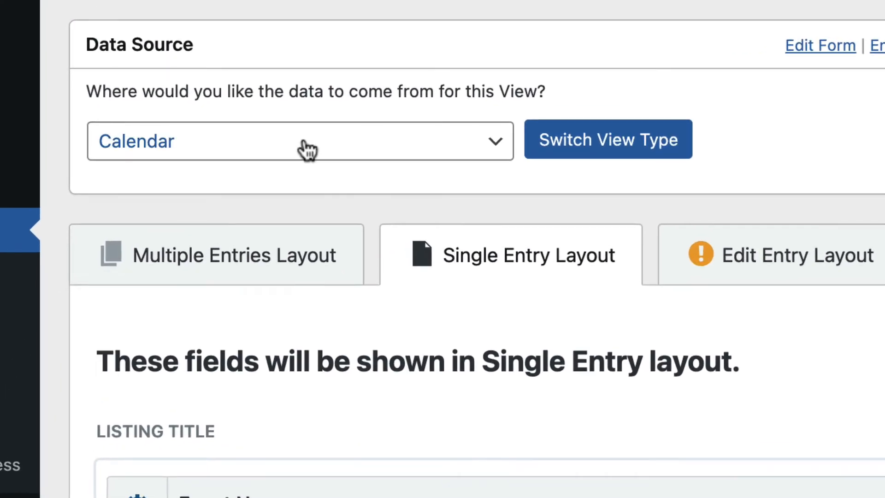
pyautogui.moveTo(196, 178)
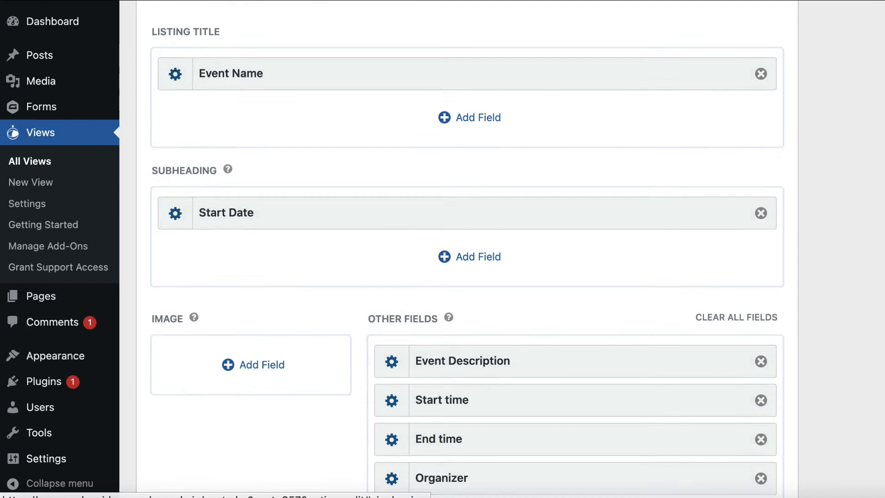
pyautogui.scroll(-3)
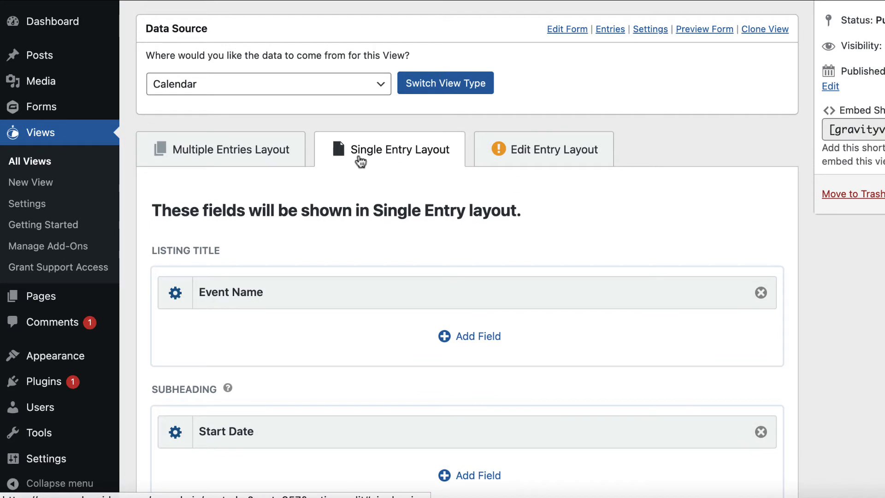
pyautogui.moveTo(390, 157)
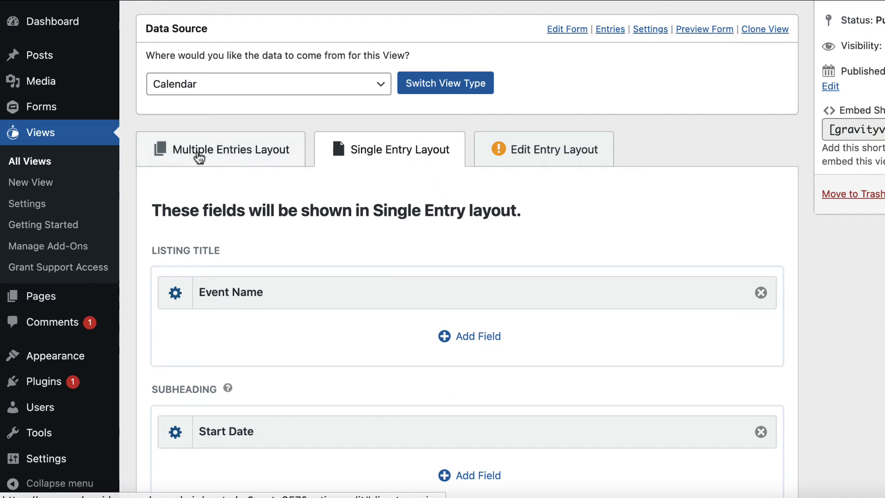
pyautogui.click(222, 149)
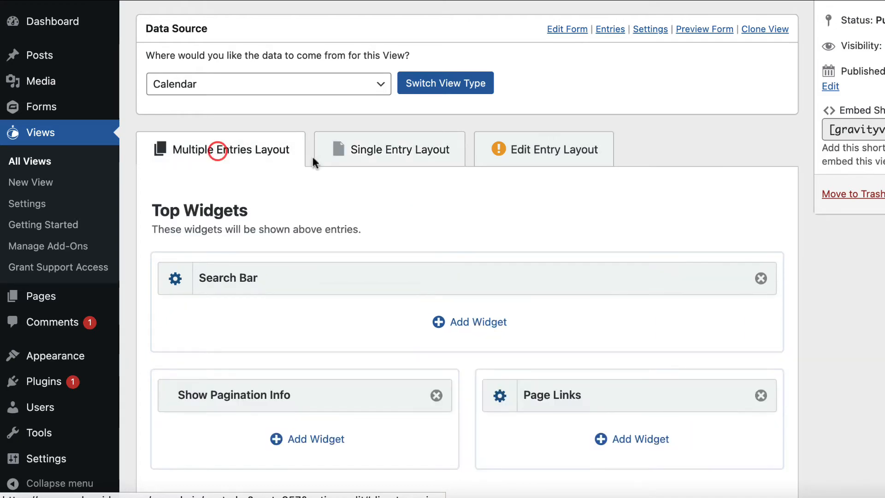
pyautogui.scroll(-3)
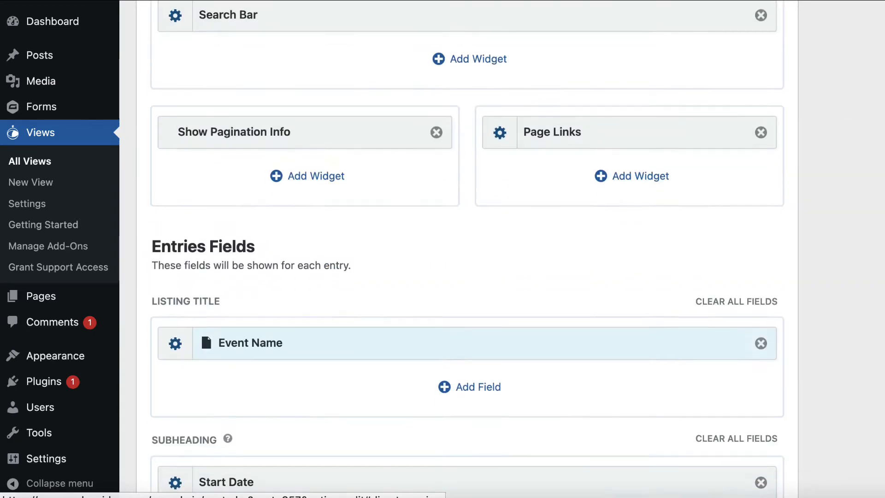
pyautogui.scroll(-3)
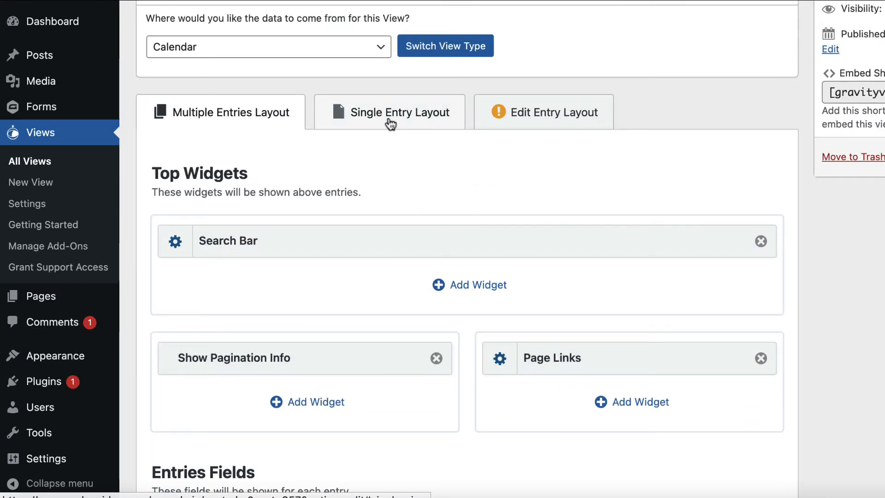
# Switch to the Single Entry layout and scroll through its fields to Other Fields.
pyautogui.click(389, 113)
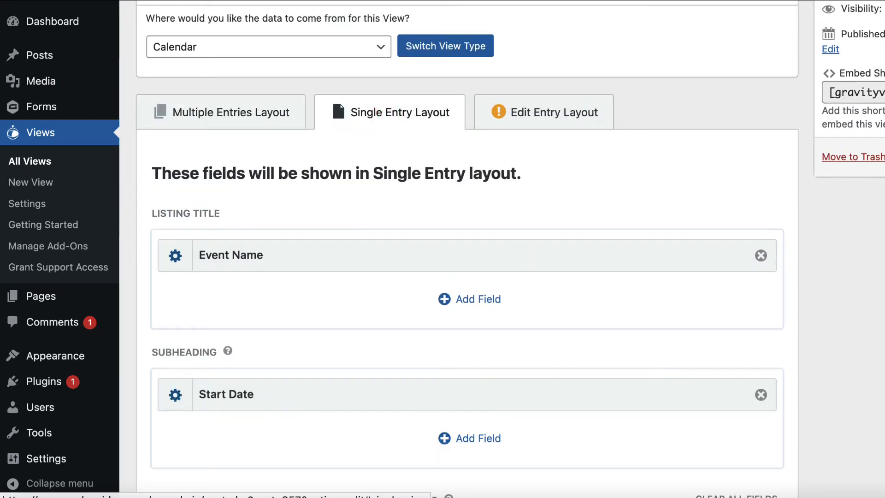
pyautogui.scroll(-3)
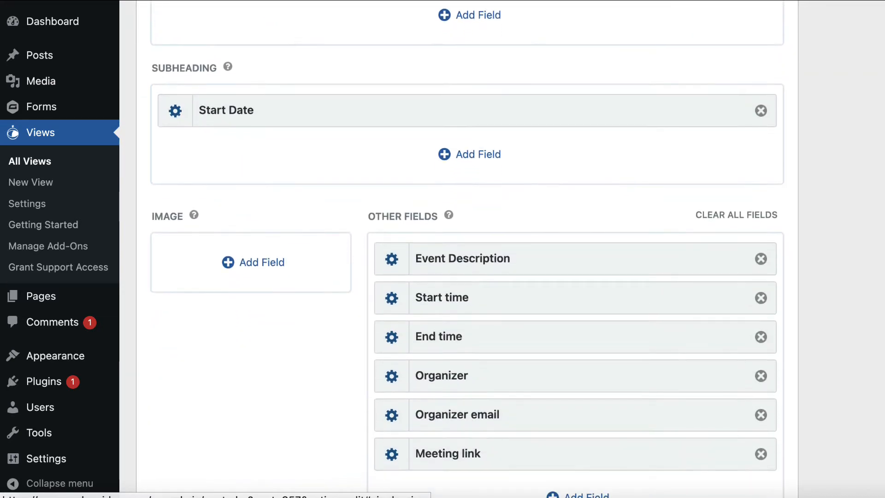
pyautogui.scroll(-3)
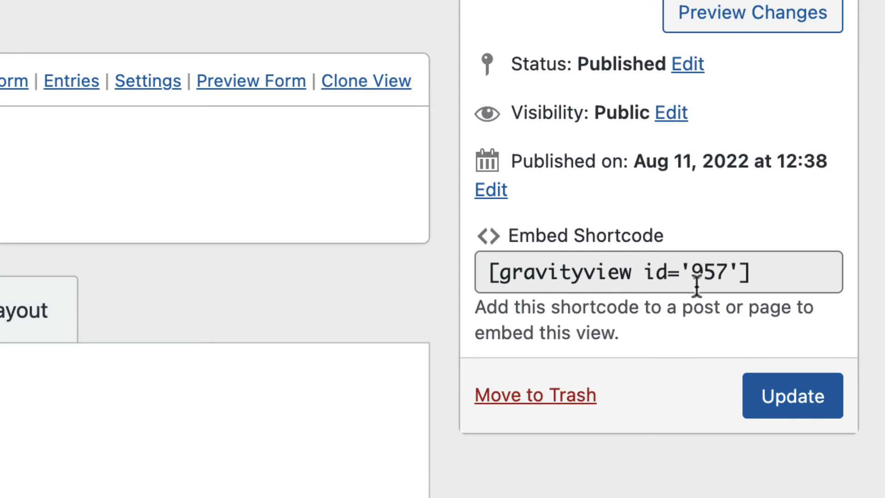
pyautogui.moveTo(712, 291)
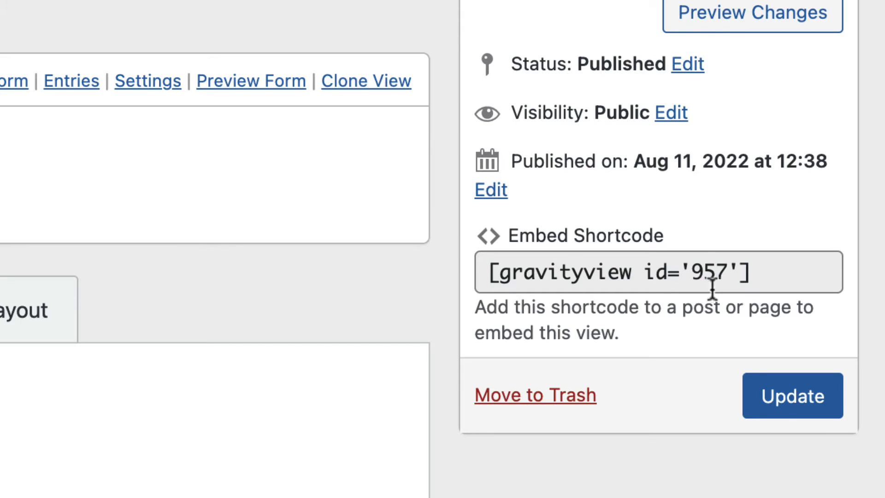
pyautogui.moveTo(699, 353)
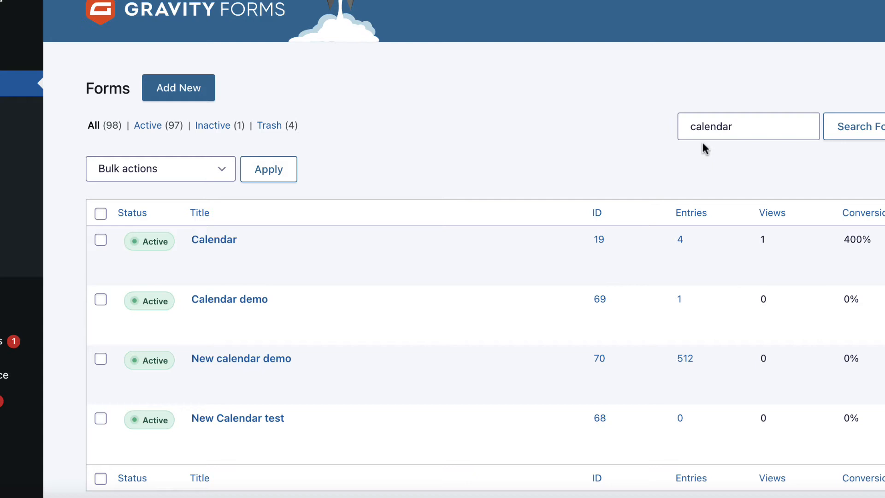
pyautogui.moveTo(214, 239)
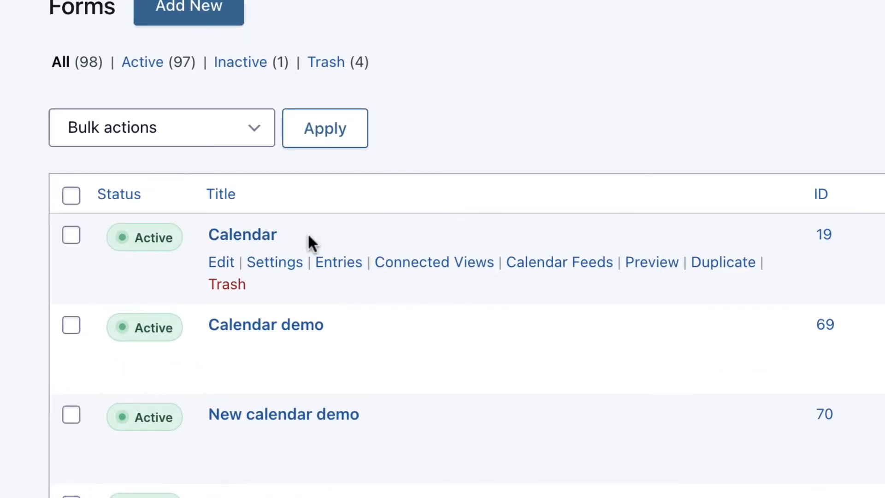
# Open the Calendar form's settings and its GravityView Calendar feeds list.
pyautogui.click(274, 262)
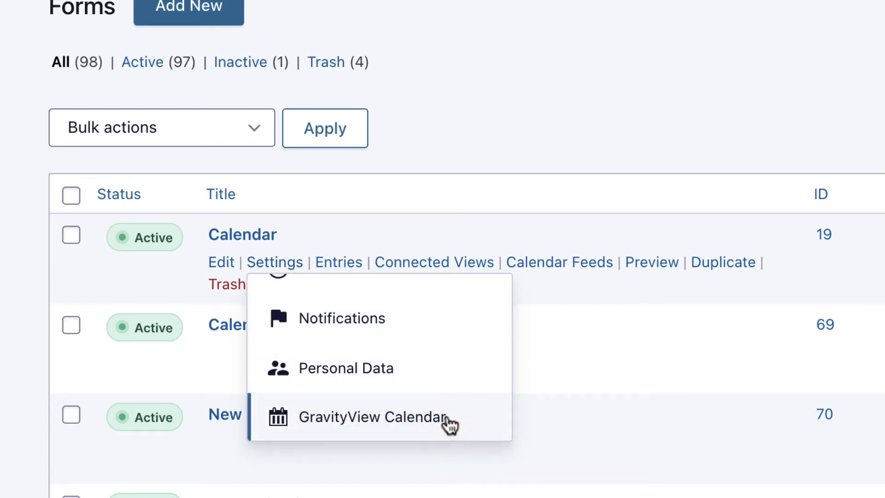
pyautogui.click(374, 417)
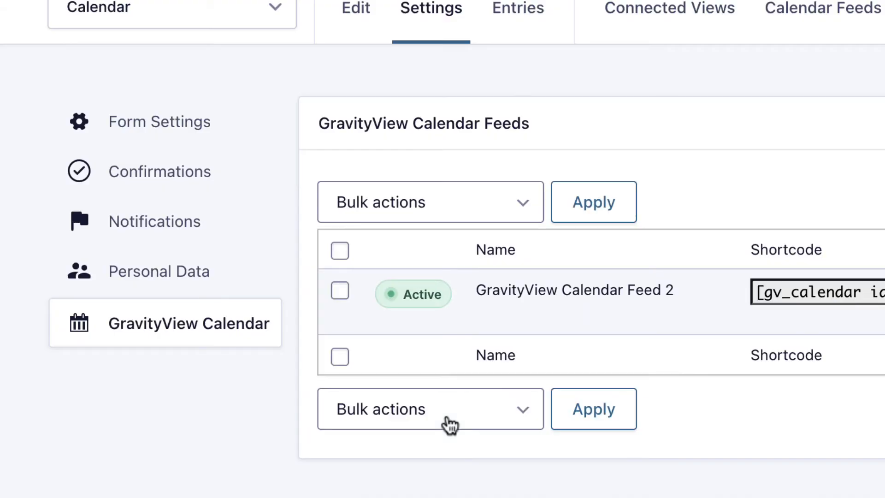
pyautogui.moveTo(570, 345)
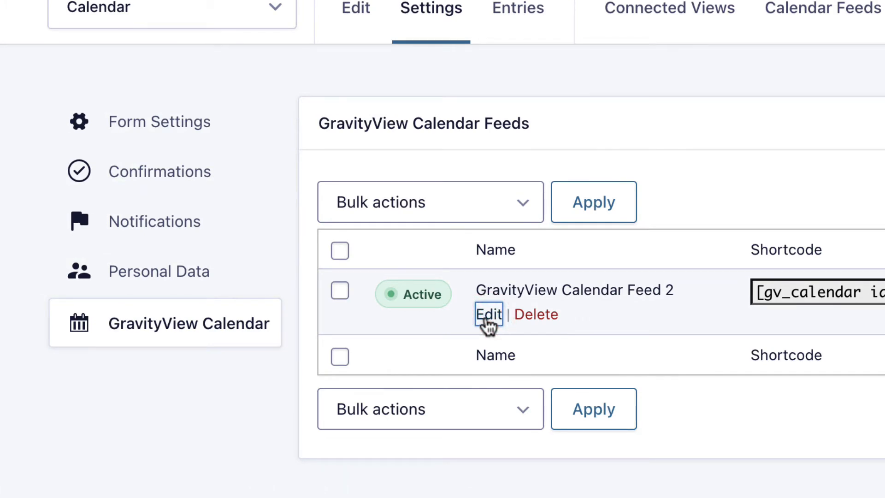
# Edit GravityView Calendar Feed 2 and scroll down to its Event Title and Description fields.
pyautogui.click(488, 315)
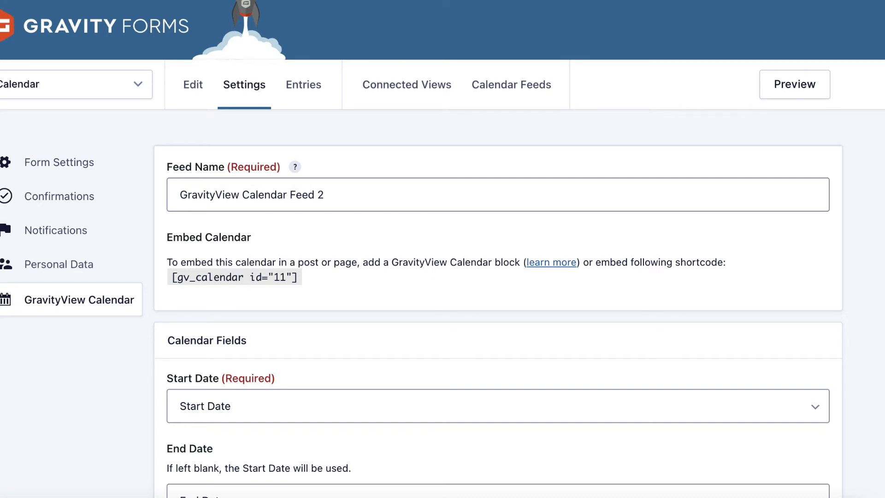
pyautogui.scroll(-3)
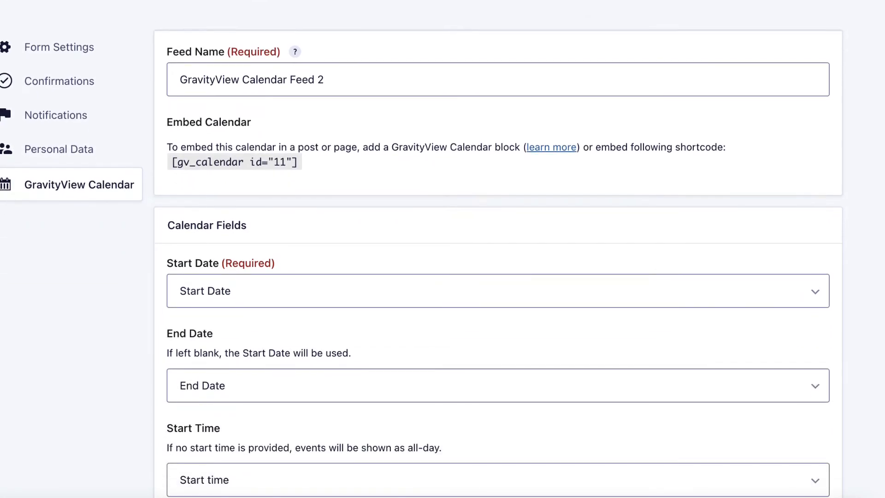
pyautogui.scroll(-3)
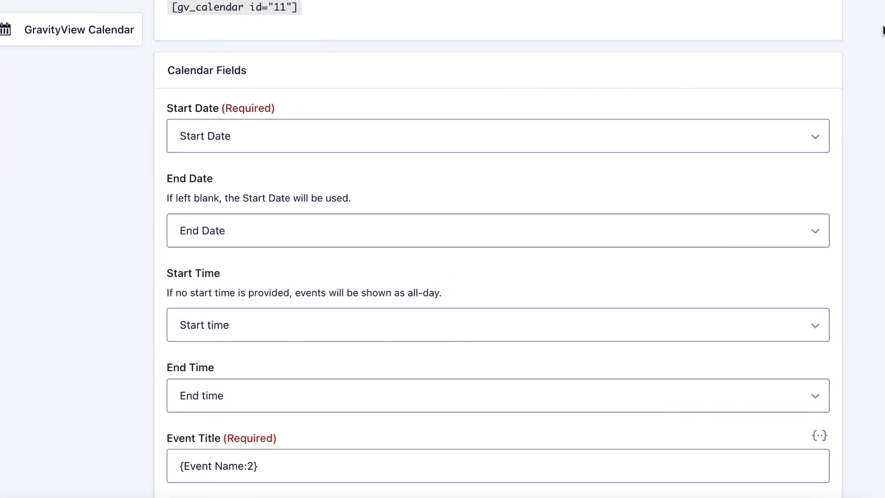
pyautogui.scroll(-3)
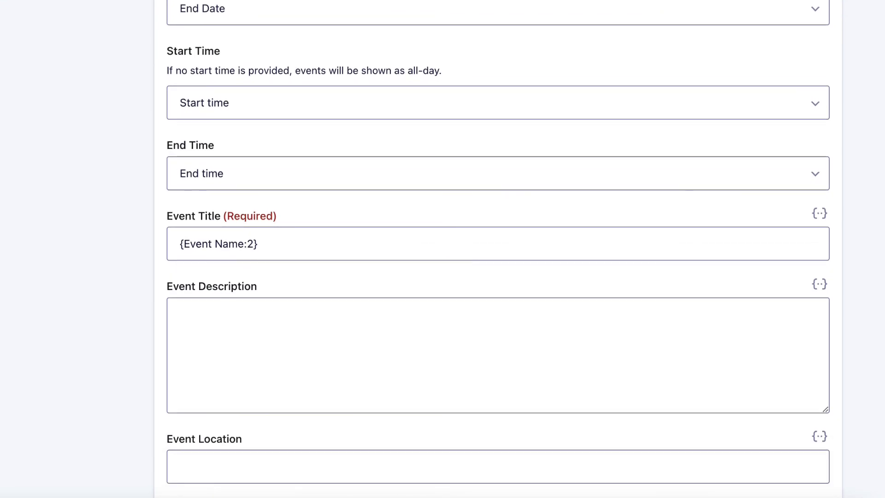
pyautogui.scroll(-3)
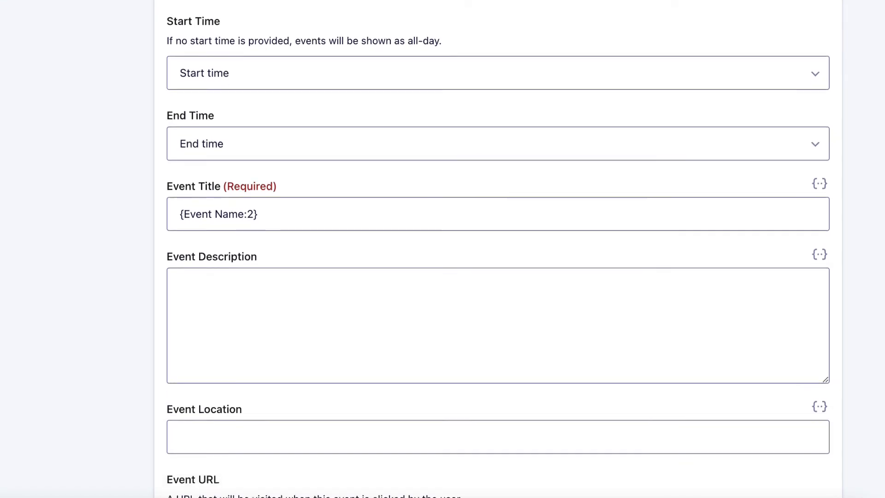
pyautogui.scroll(-3)
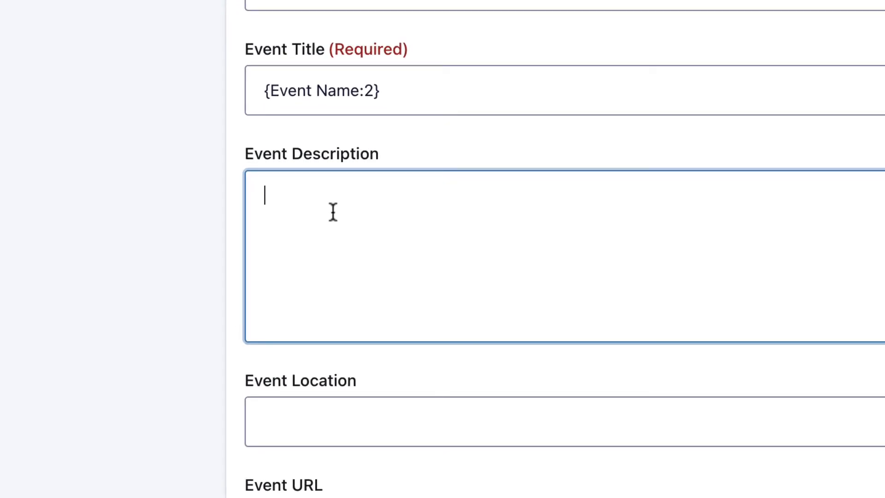
# Type [gv_entry_link view_id="957" entry_id=" into Feed 2's Event Description.
pyautogui.write('[gv_entry_link')
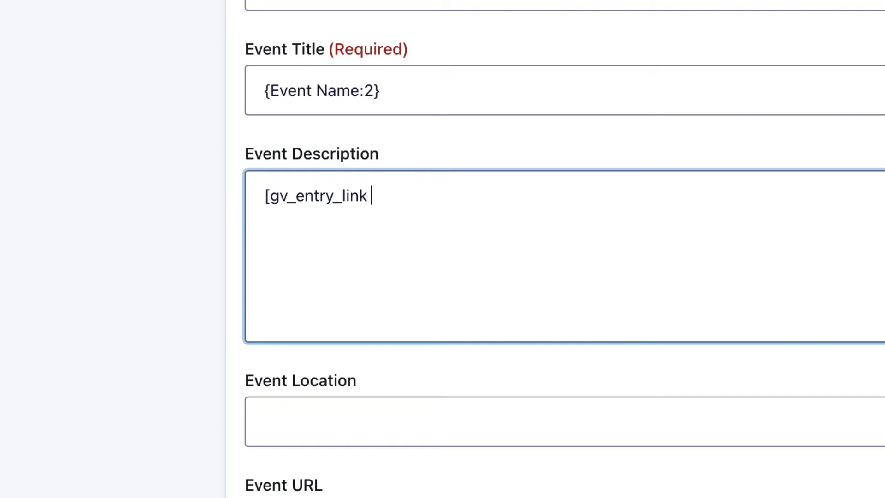
pyautogui.write('view_id="')
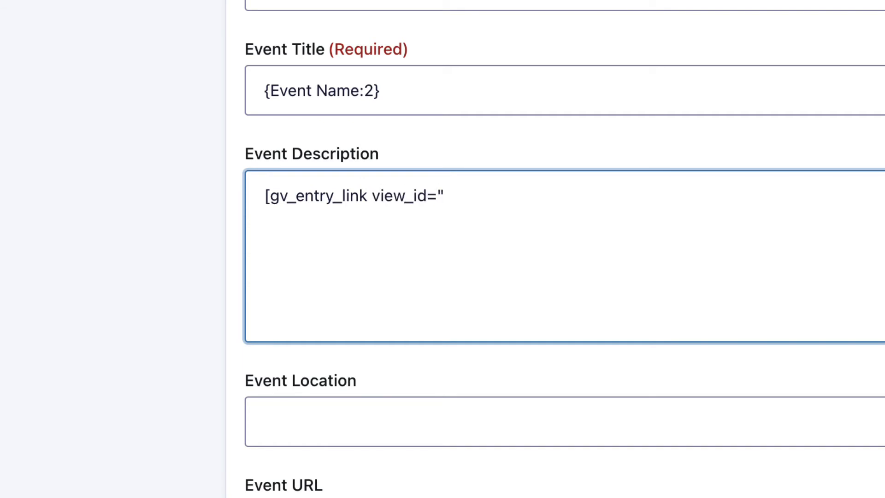
pyautogui.write('957"')
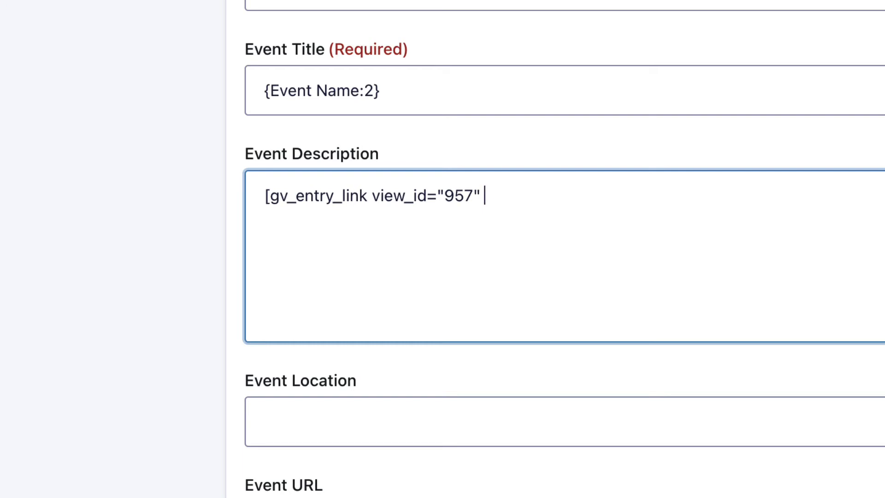
pyautogui.write('entry_id="')
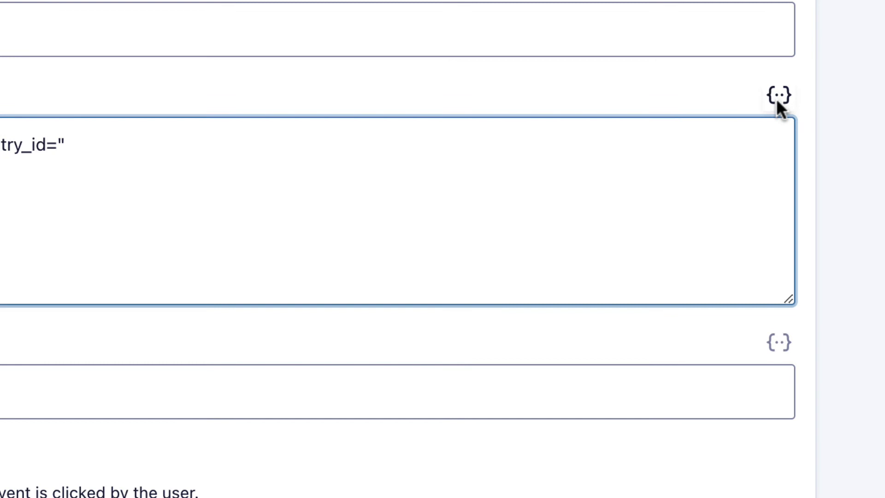
pyautogui.moveTo(783, 96)
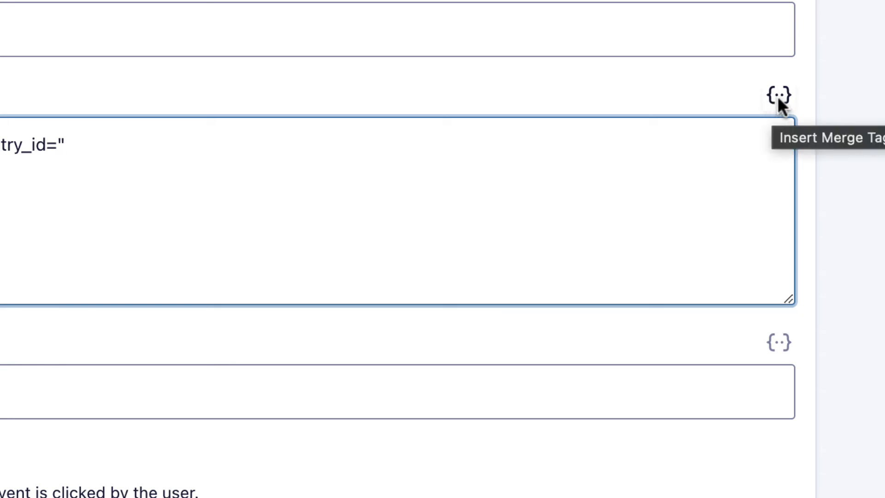
# Insert the {entry_id} merge tag into the shortcode's entry_id attribute.
pyautogui.click(780, 94)
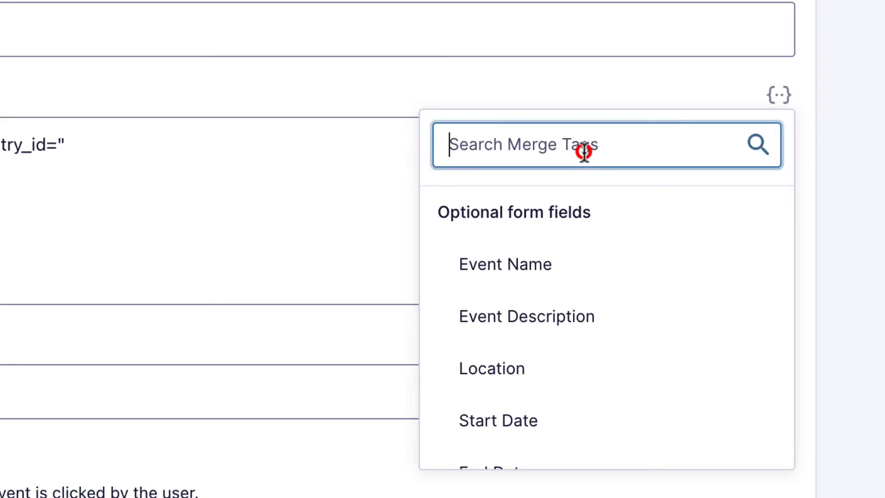
pyautogui.write('entry')
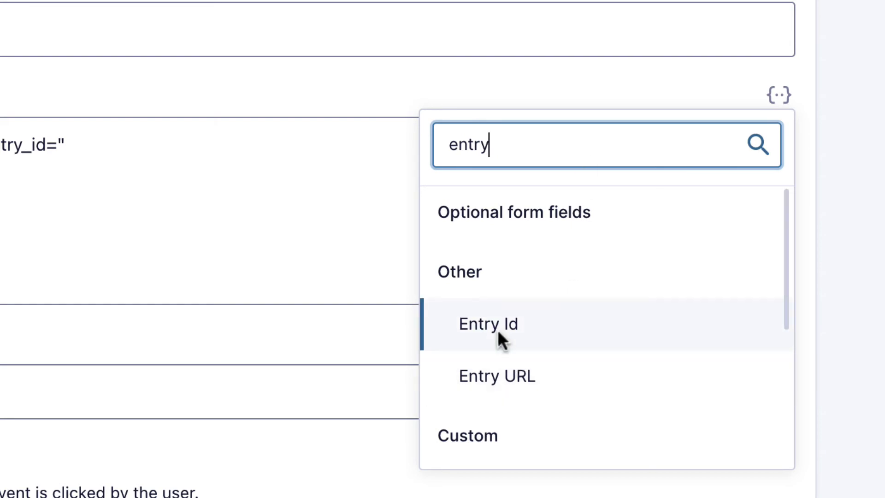
pyautogui.click(489, 324)
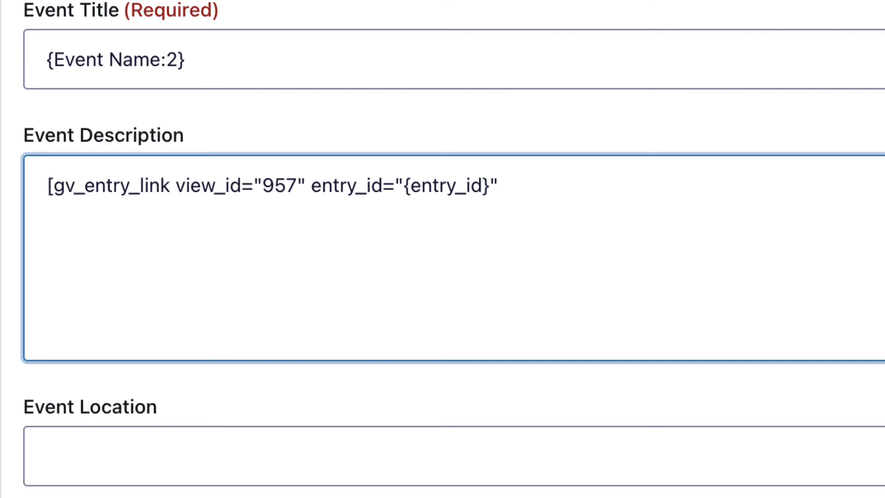
# Close the opening tag and add 'View details' link text with the closing [/gv_entry_link] tag.
pyautogui.write(']')
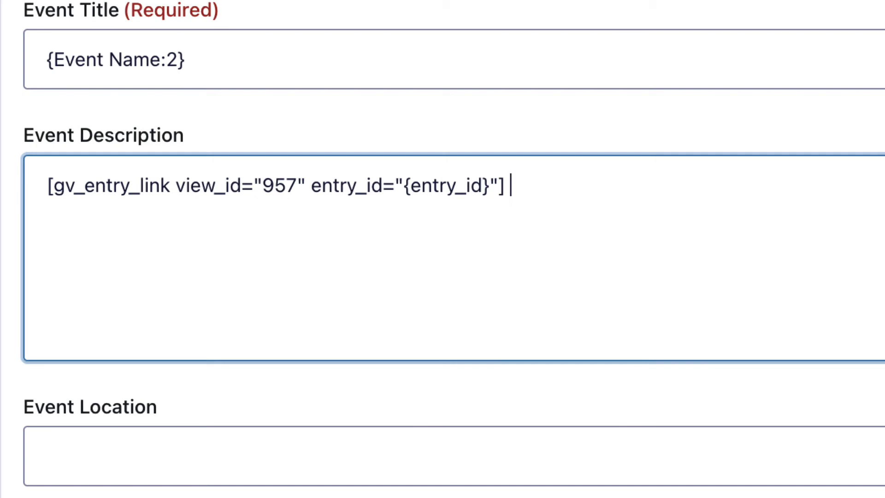
pyautogui.press('BackSpace')
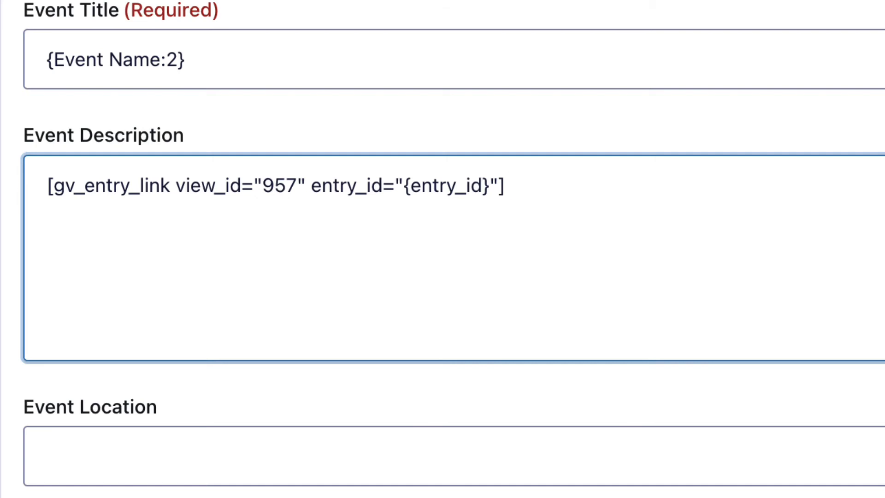
pyautogui.write('View details [')
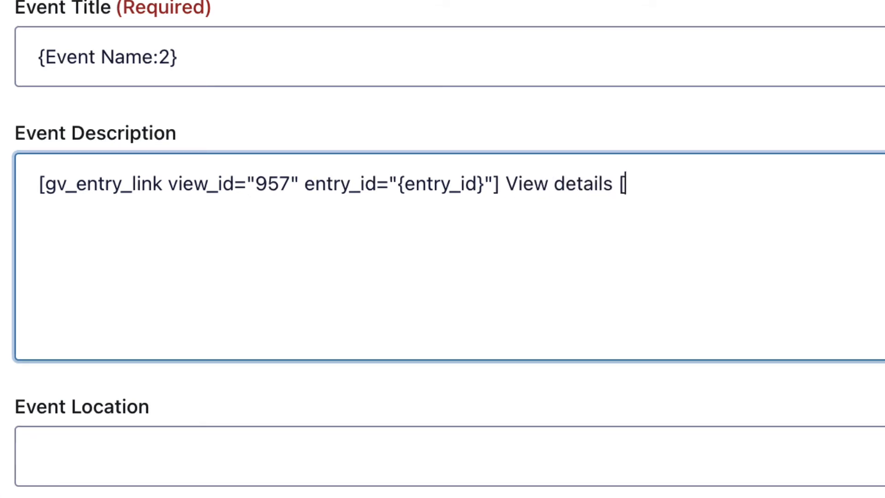
pyautogui.write('/gv_entry')
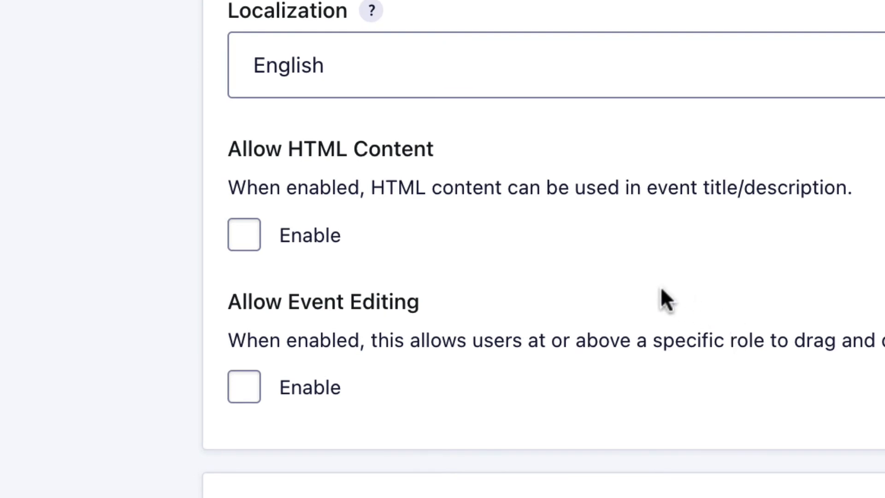
# Enable Allow HTML Content and save Feed 2's calendar settings.
pyautogui.click(244, 234)
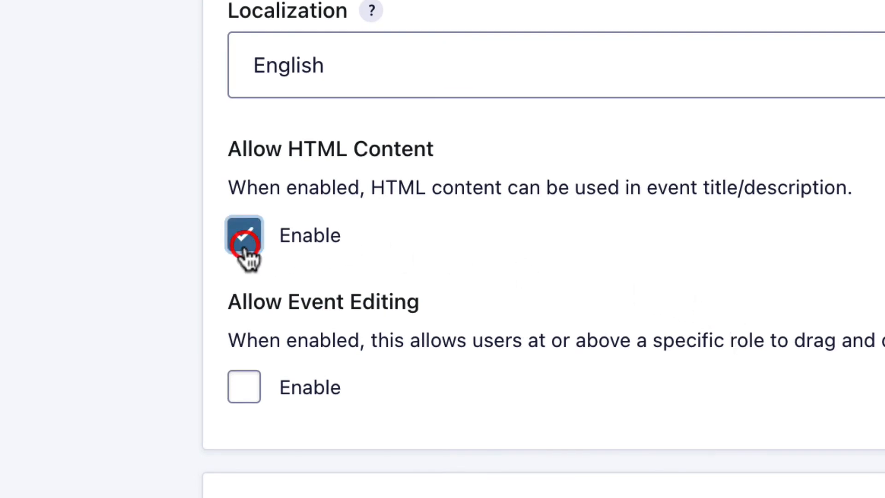
pyautogui.click(244, 235)
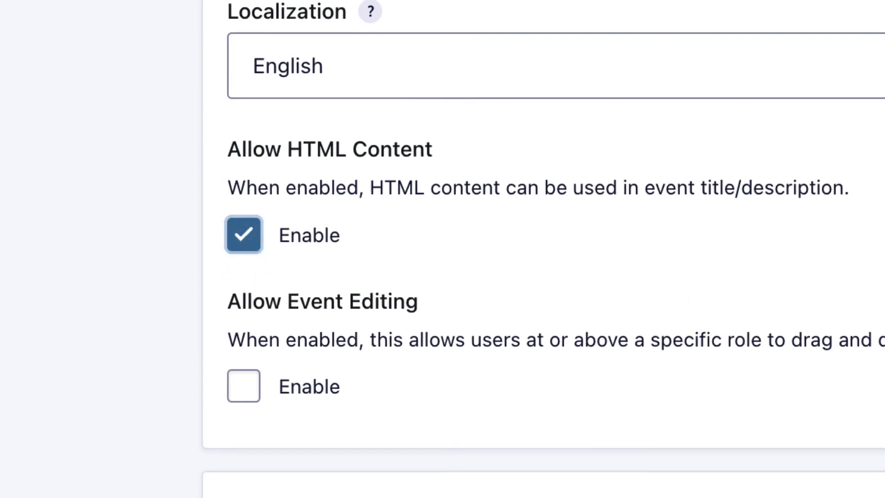
pyautogui.scroll(-3)
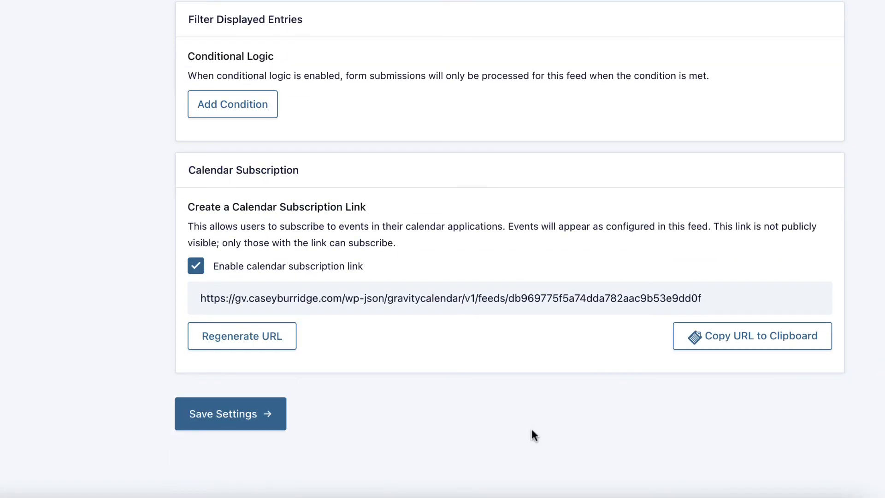
pyautogui.click(230, 414)
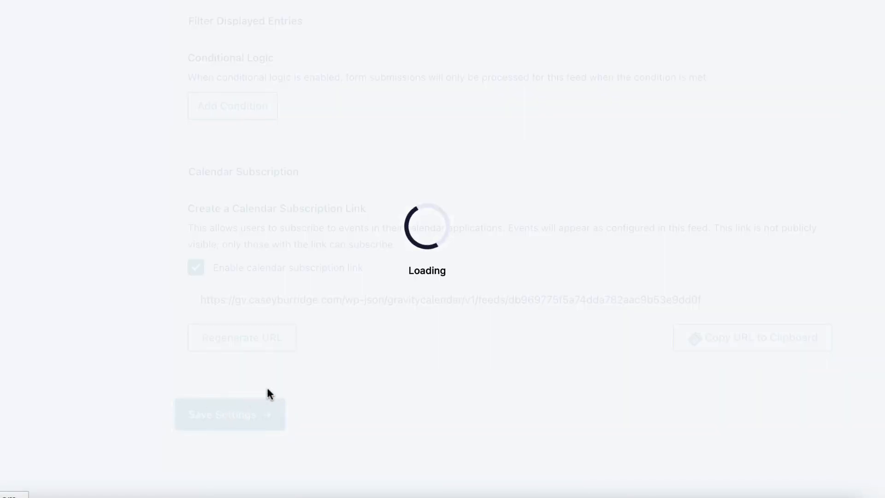
pyautogui.click(230, 415)
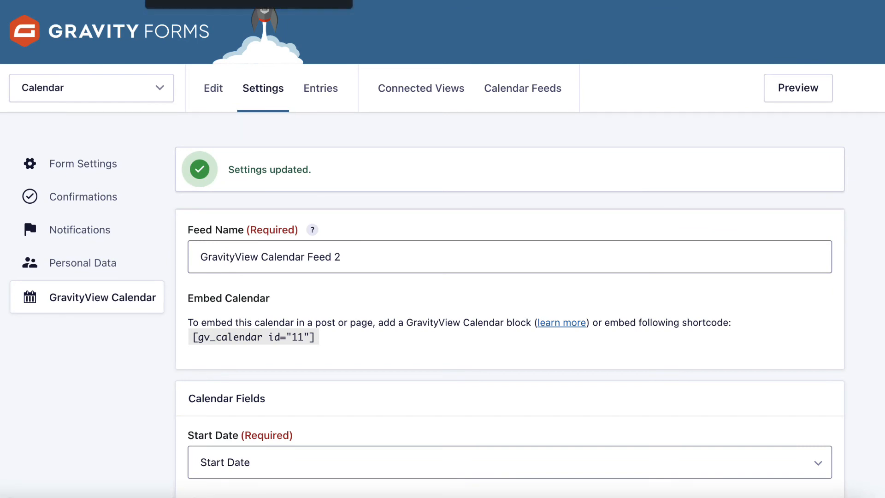
# On the live calendar, follow Live video training's 'View details' link to its entry page.
pyautogui.click(798, 88)
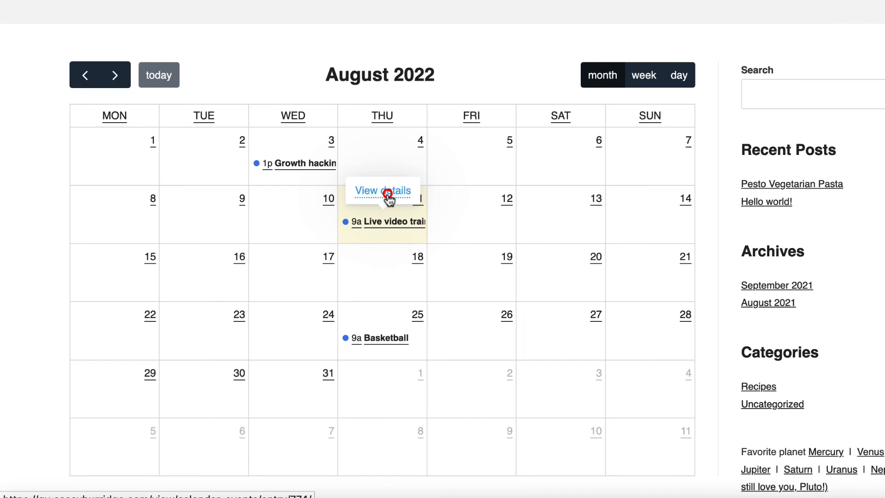
pyautogui.click(383, 190)
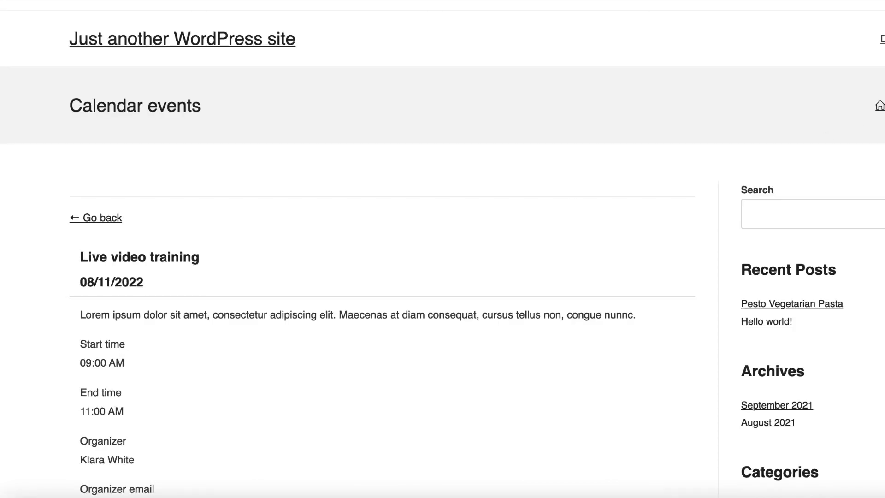
pyautogui.scroll(-3)
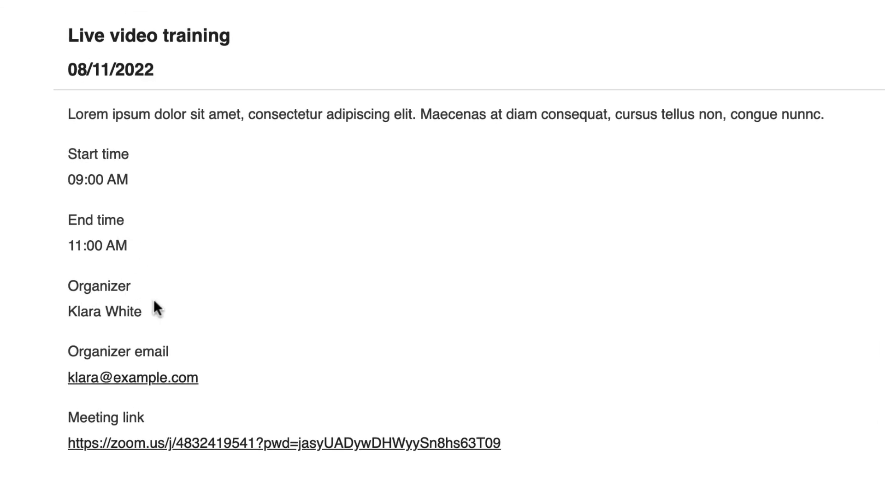
pyautogui.moveTo(167, 412)
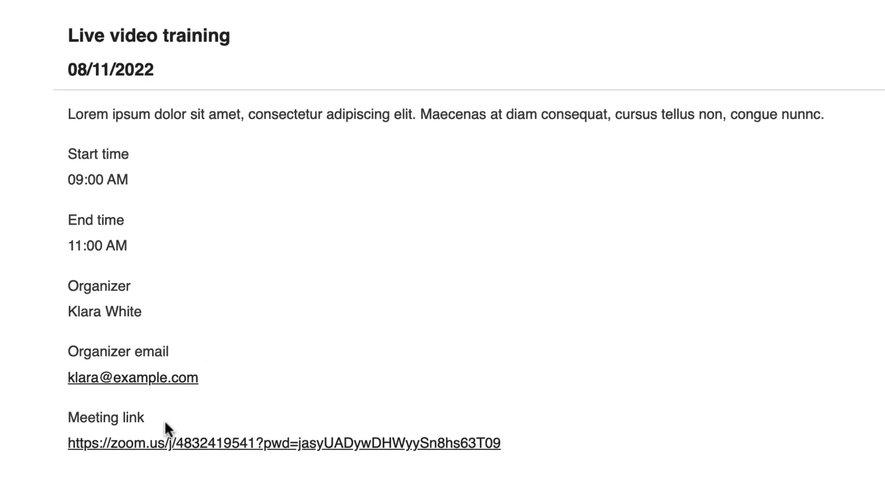